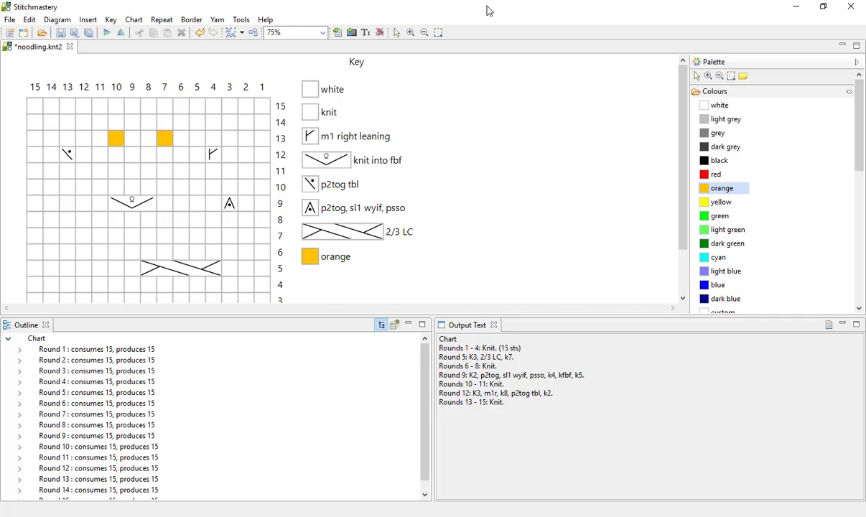
{"action": "mouse_move", "coordinate": [282, 242]}
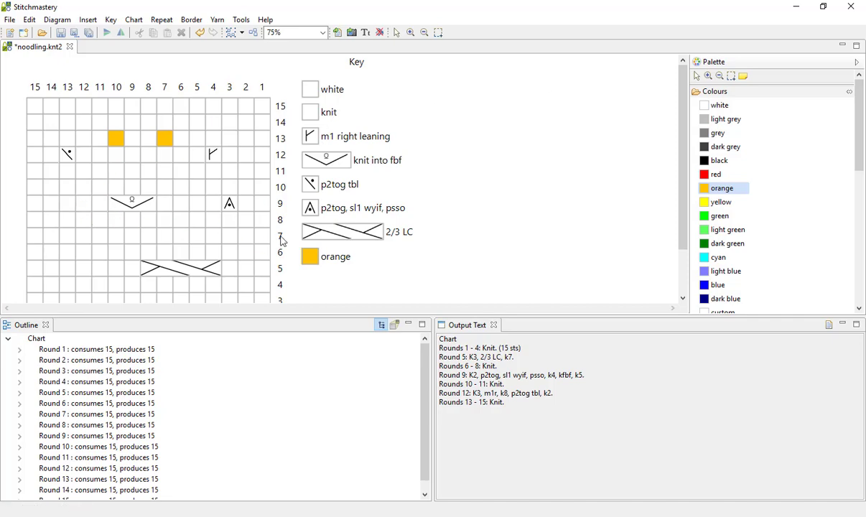
{"action": "mouse_move", "coordinate": [505, 333]}
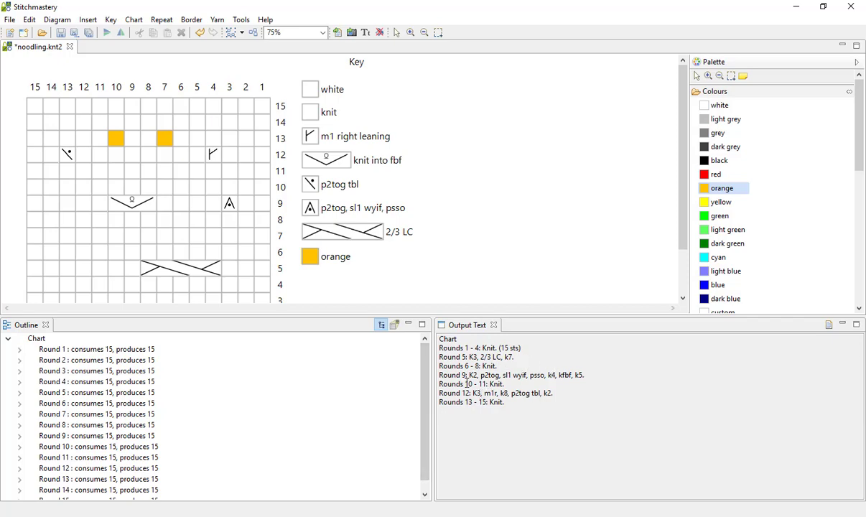
{"action": "mouse_move", "coordinate": [471, 302]}
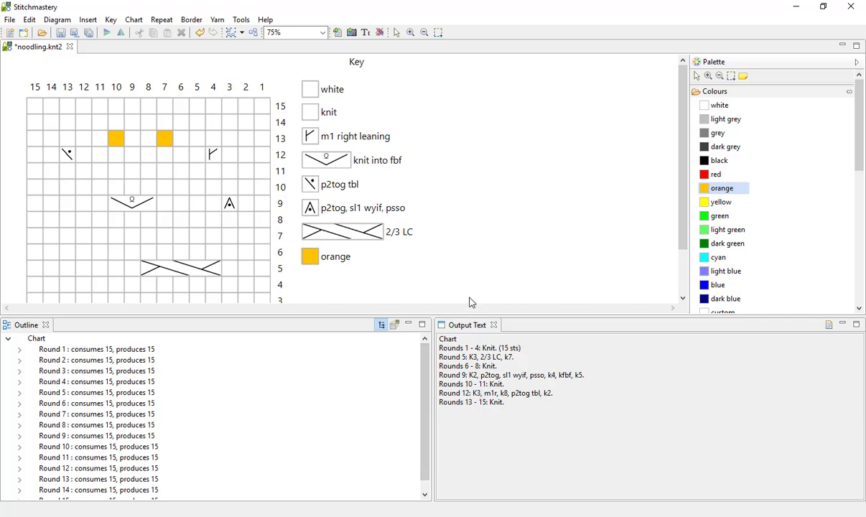
{"action": "mouse_move", "coordinate": [434, 296]}
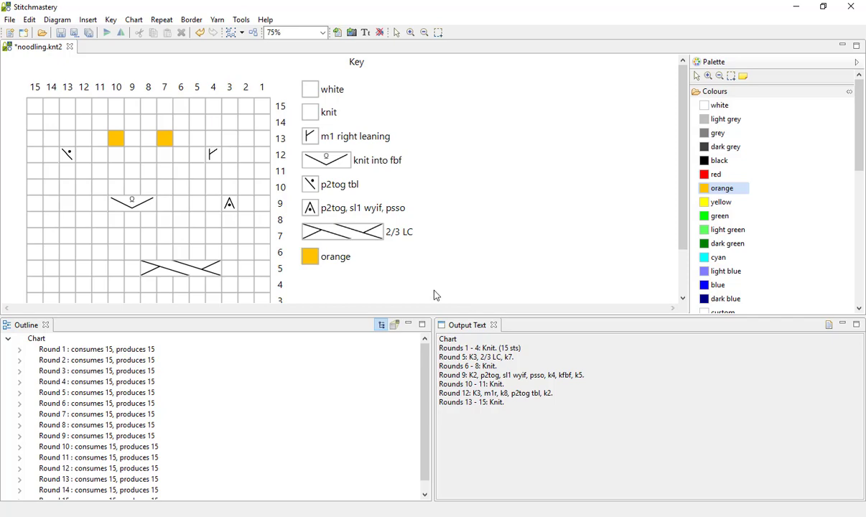
Step: Start the chart's Export to Text from the Diagram menu
{"action": "left_click", "coordinate": [132, 155]}
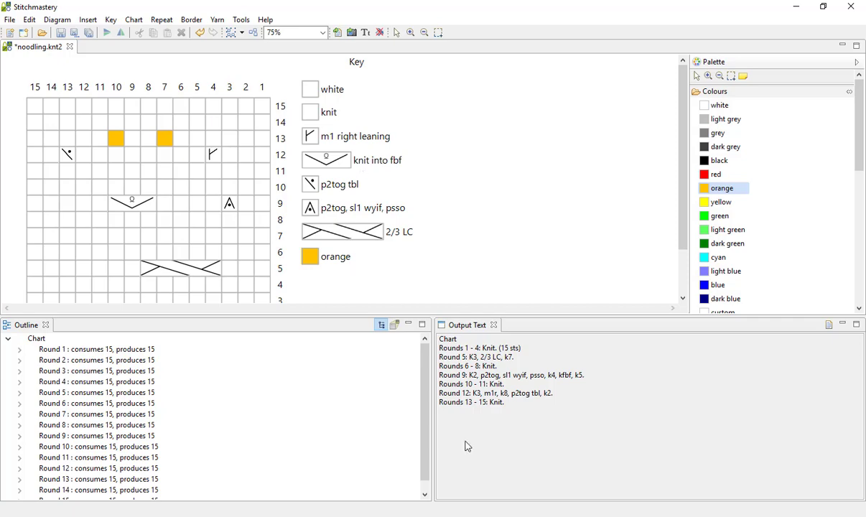
{"action": "mouse_move", "coordinate": [493, 378]}
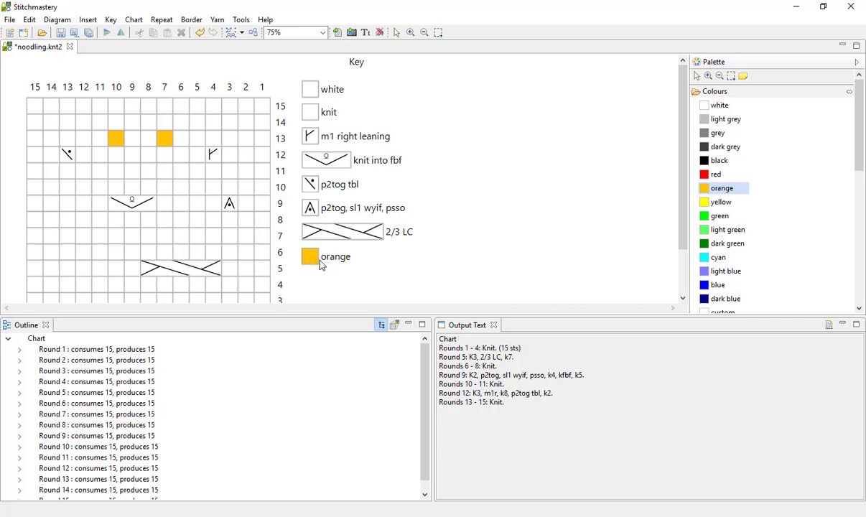
{"action": "mouse_move", "coordinate": [310, 278]}
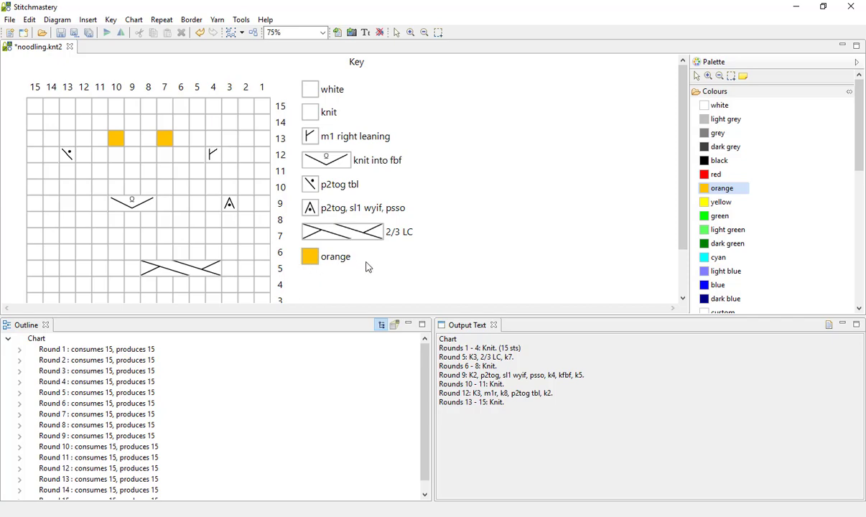
{"action": "mouse_move", "coordinate": [441, 297]}
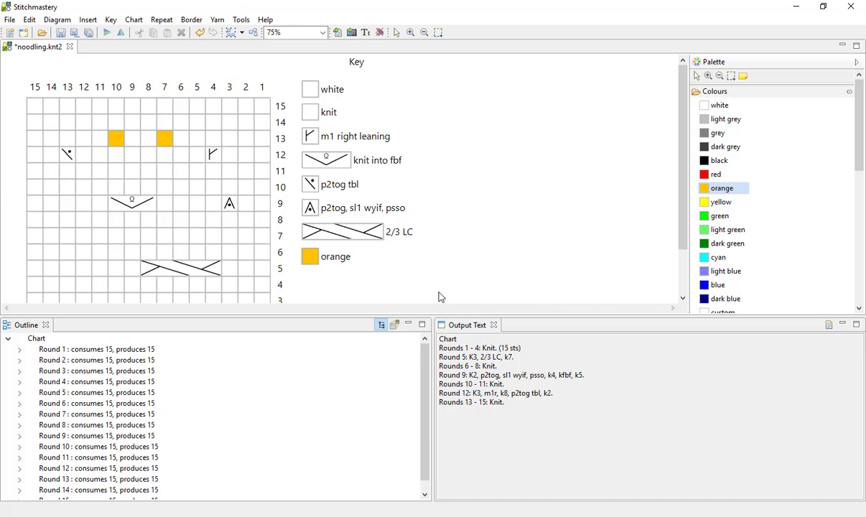
{"action": "mouse_move", "coordinate": [465, 300]}
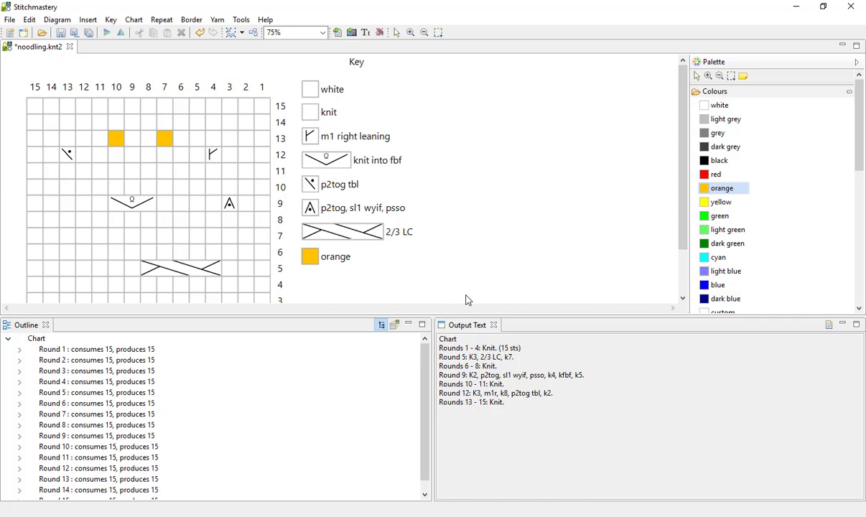
{"action": "left_click", "coordinate": [56, 20]}
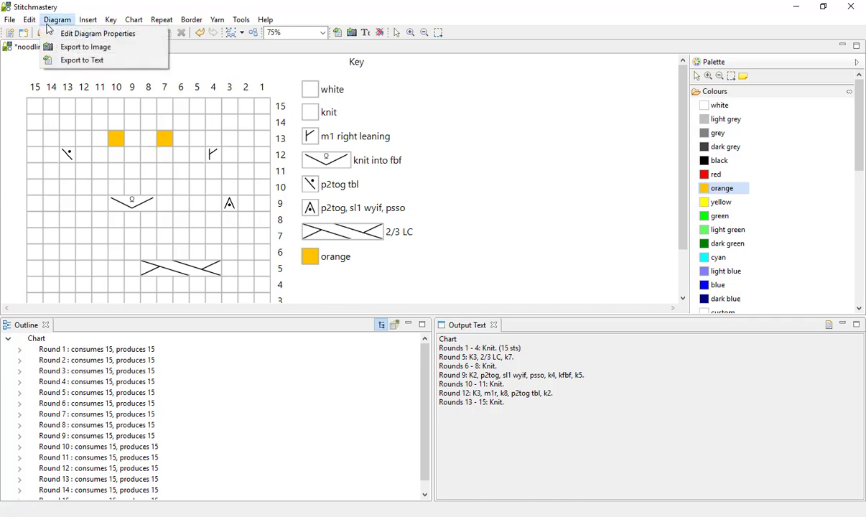
{"action": "left_click", "coordinate": [82, 60]}
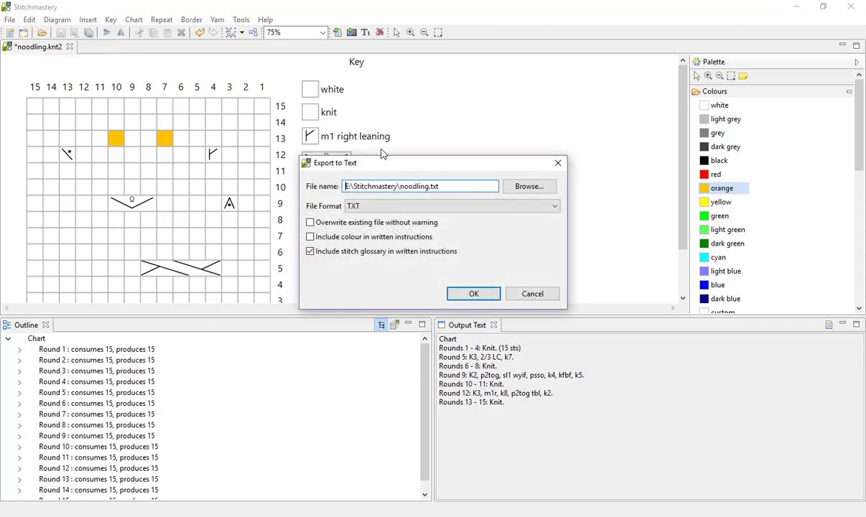
Step: Save the export as a new 'Noodling t' file in the Stitchmastery weekly tip folder
{"action": "left_click", "coordinate": [529, 186]}
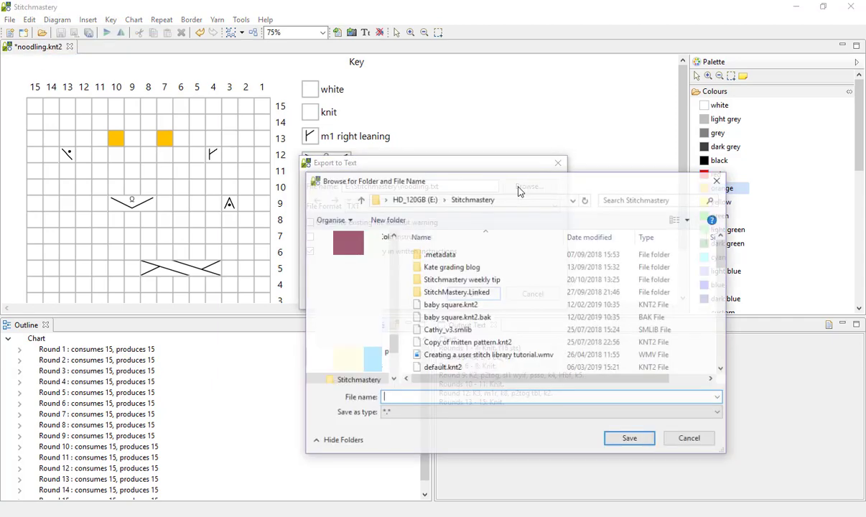
{"action": "left_click", "coordinate": [462, 279]}
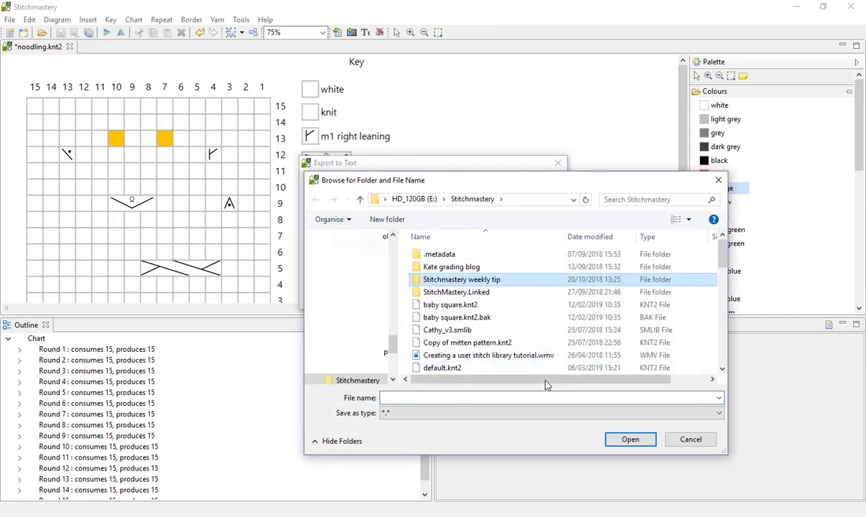
{"action": "double_click", "coordinate": [462, 279]}
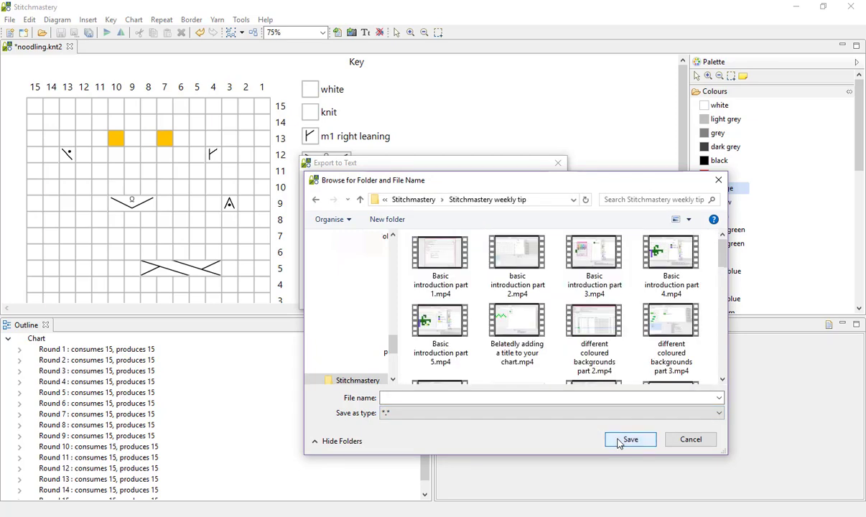
{"action": "type", "text": "N"}
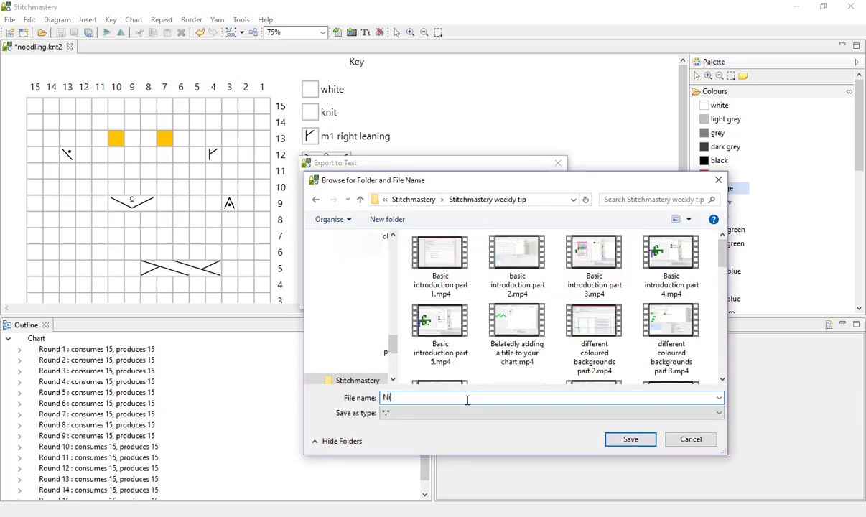
{"action": "type", "text": "oodling t"}
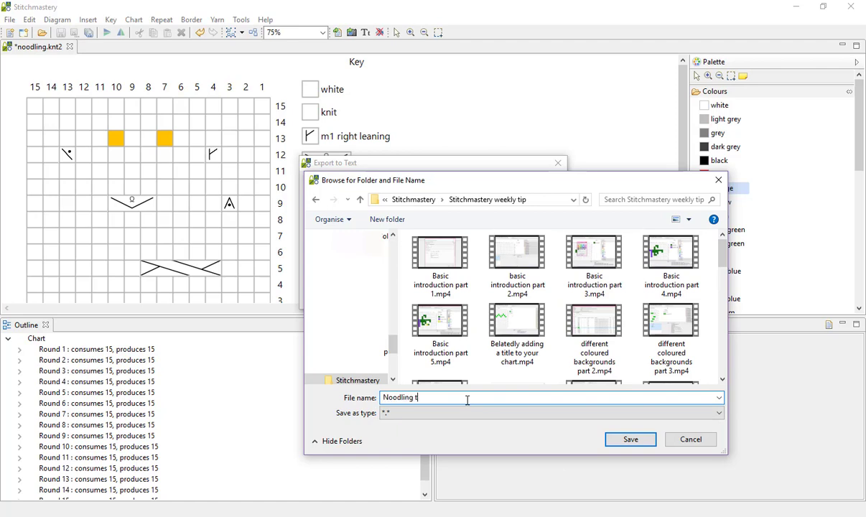
{"action": "left_click", "coordinate": [629, 439]}
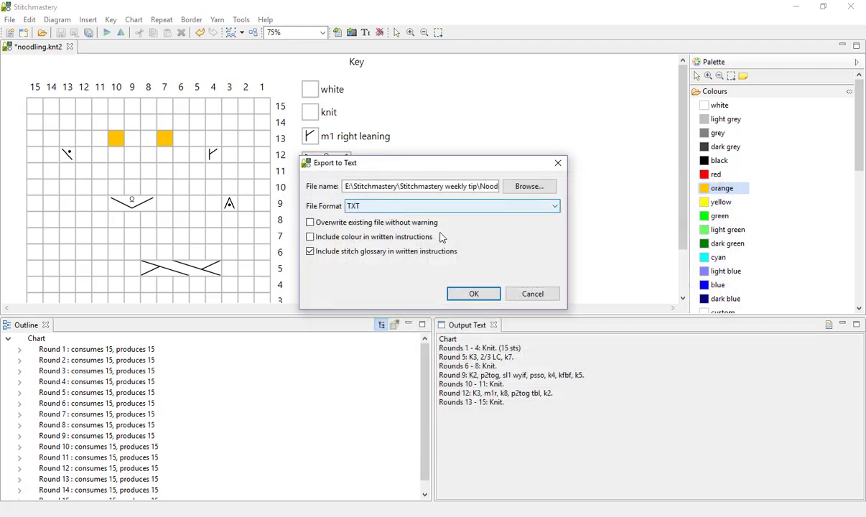
Step: Export the text file with colours in the written instructions and the stitch glossary included
{"action": "left_click", "coordinate": [311, 236]}
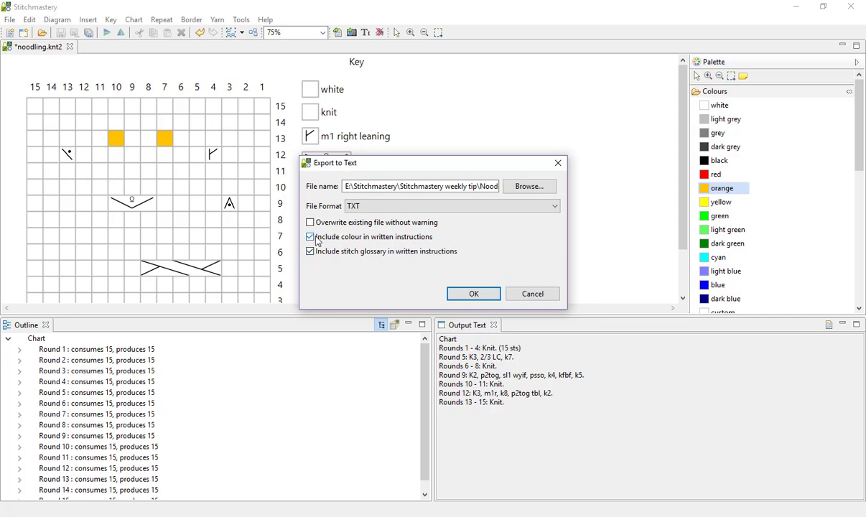
{"action": "left_click", "coordinate": [310, 235]}
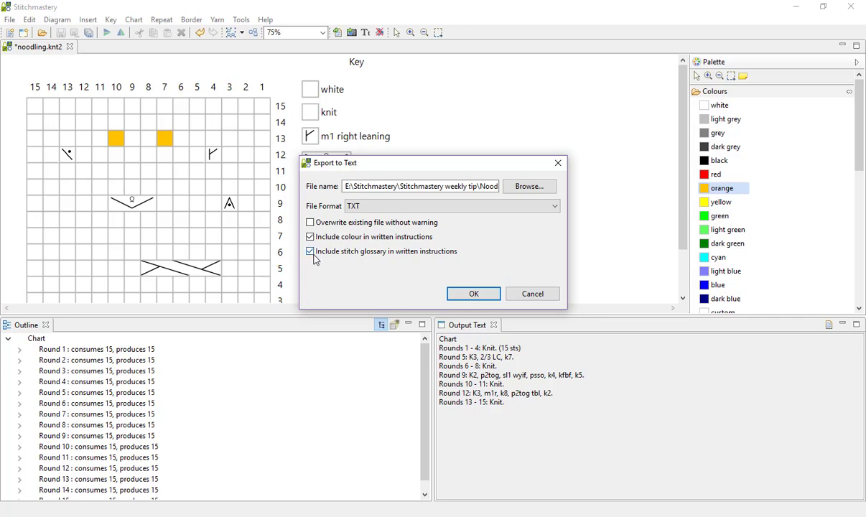
{"action": "mouse_move", "coordinate": [362, 258]}
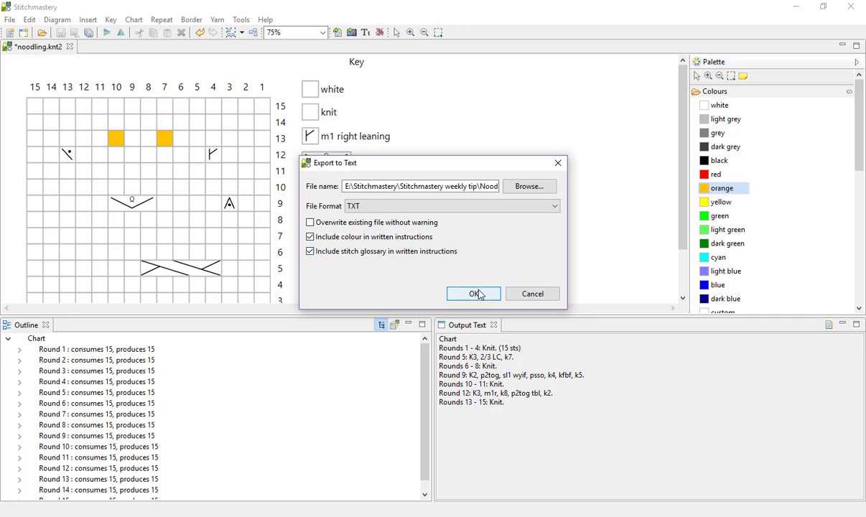
{"action": "left_click", "coordinate": [472, 293]}
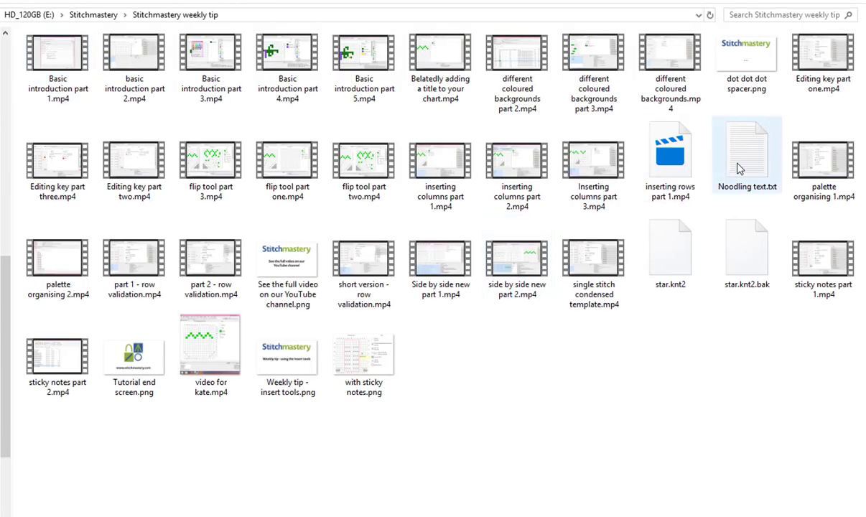
Step: Open the exported Noodling text.txt in Notepad from File Explorer
{"action": "double_click", "coordinate": [747, 147]}
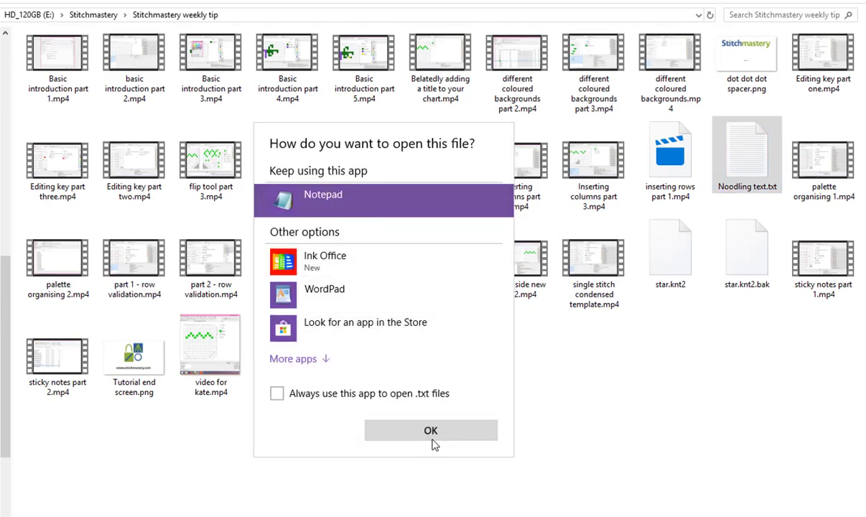
{"action": "mouse_move", "coordinate": [445, 437]}
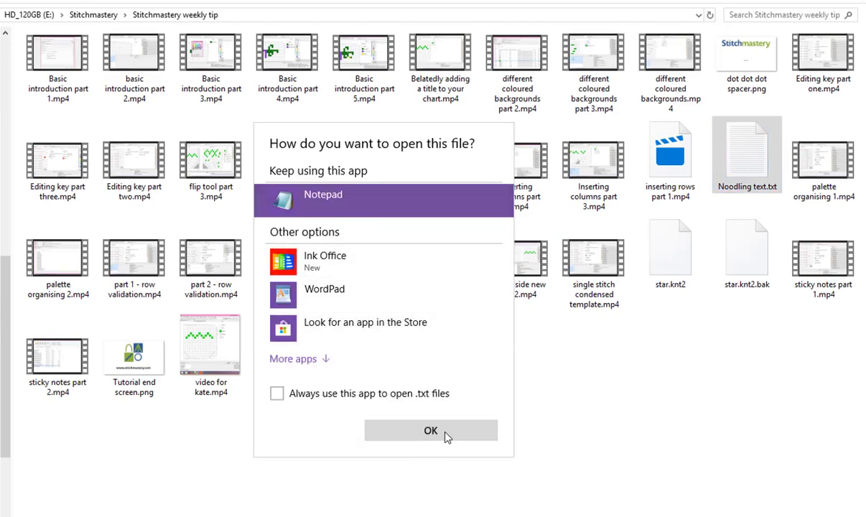
{"action": "left_click", "coordinate": [431, 431]}
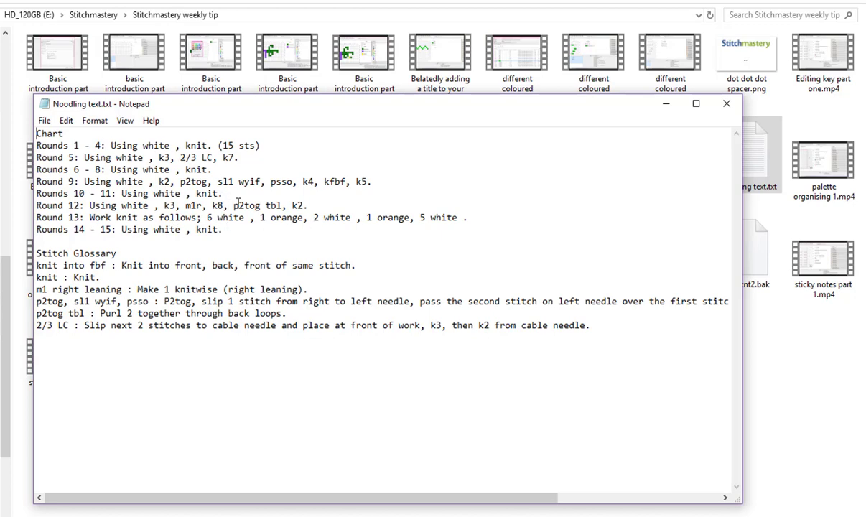
{"action": "mouse_move", "coordinate": [416, 213]}
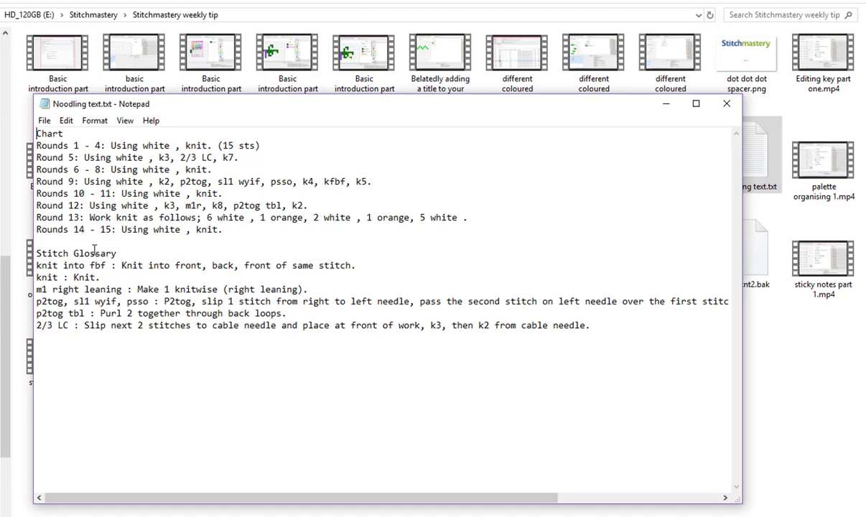
{"action": "mouse_move", "coordinate": [314, 454]}
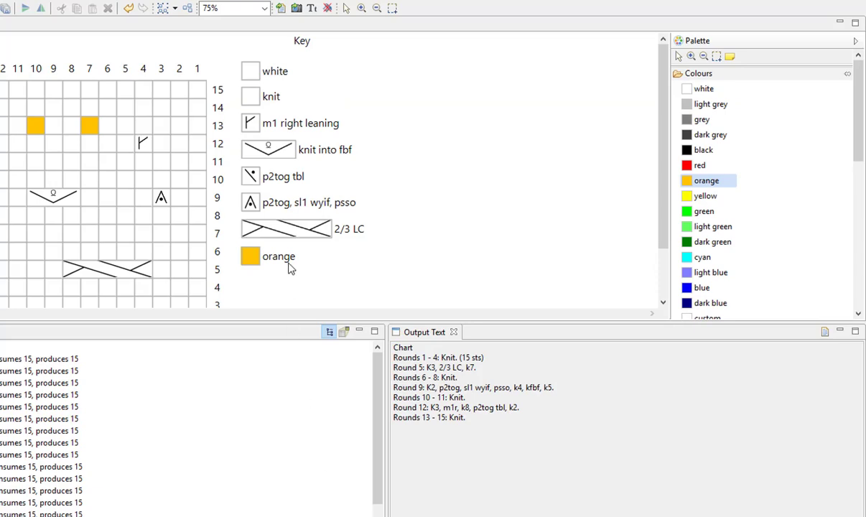
{"action": "mouse_move", "coordinate": [366, 217]}
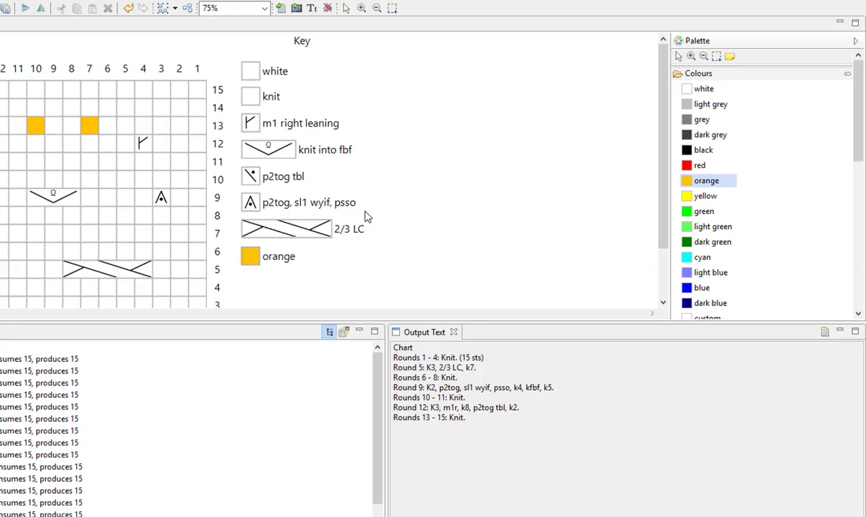
{"action": "mouse_move", "coordinate": [340, 143]}
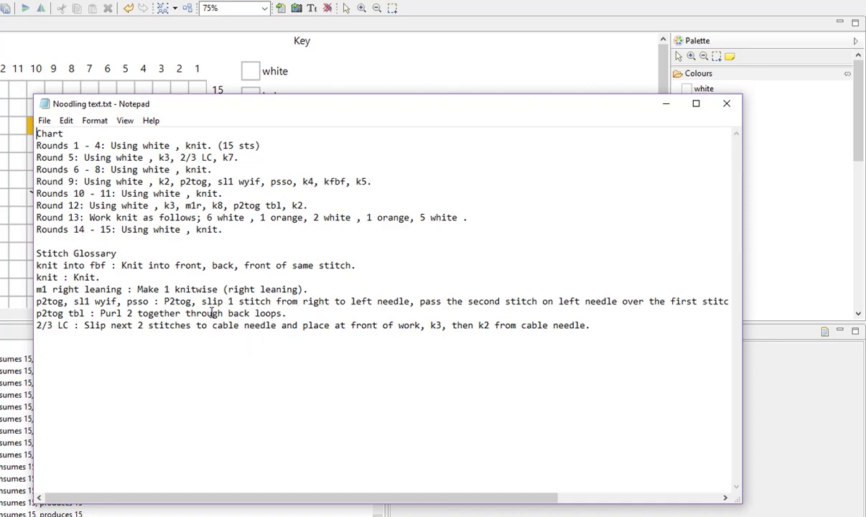
{"action": "mouse_move", "coordinate": [162, 333]}
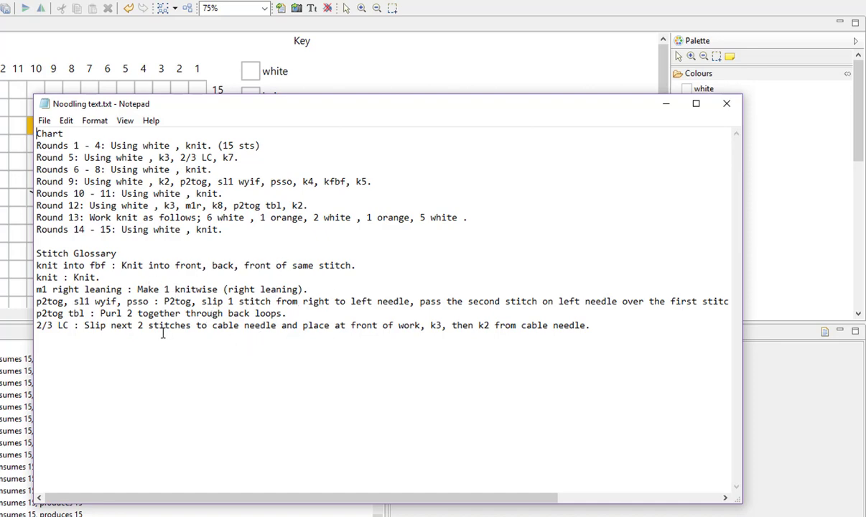
{"action": "mouse_move", "coordinate": [245, 341]}
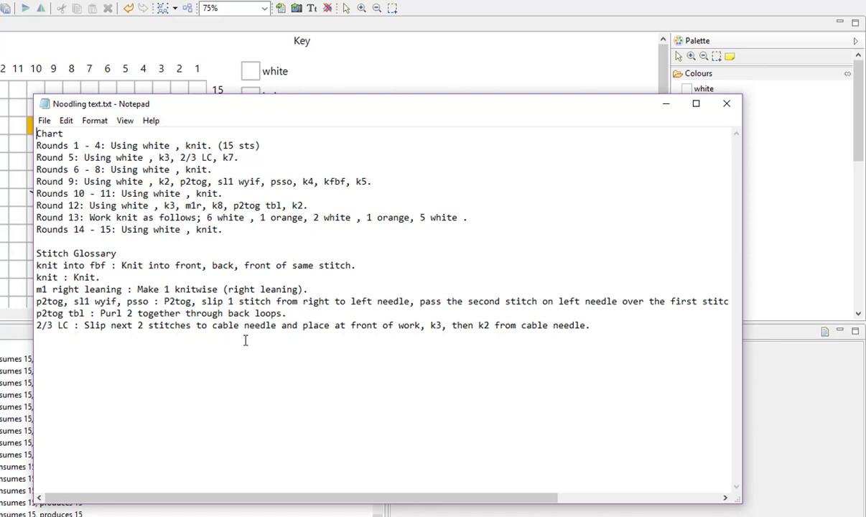
{"action": "mouse_move", "coordinate": [500, 250]}
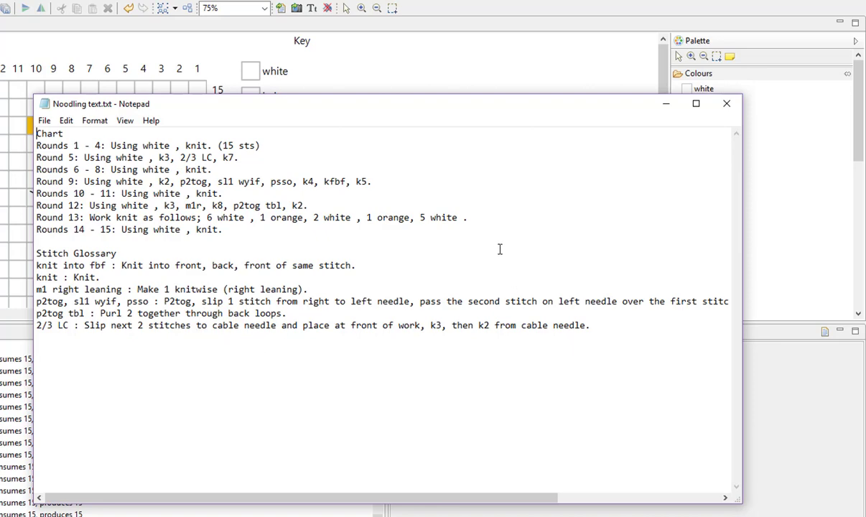